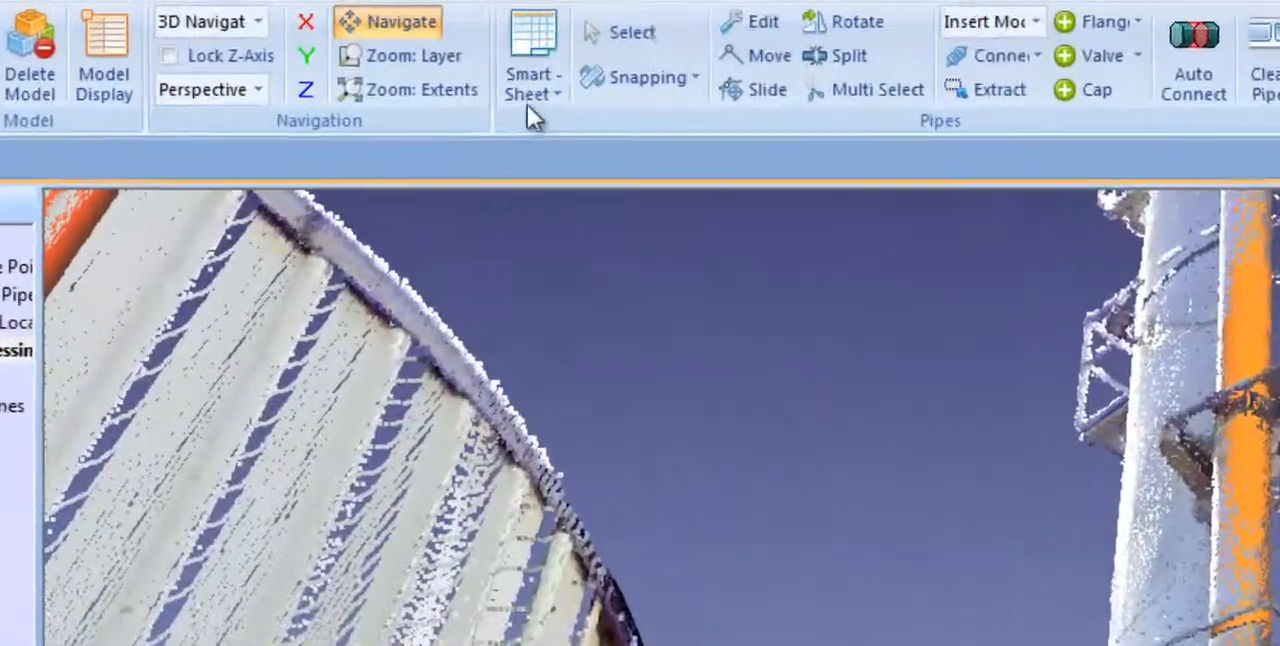
# Step: Show the Chain Info sheet from the Smart Sheet choices
pyautogui.click(532, 88)
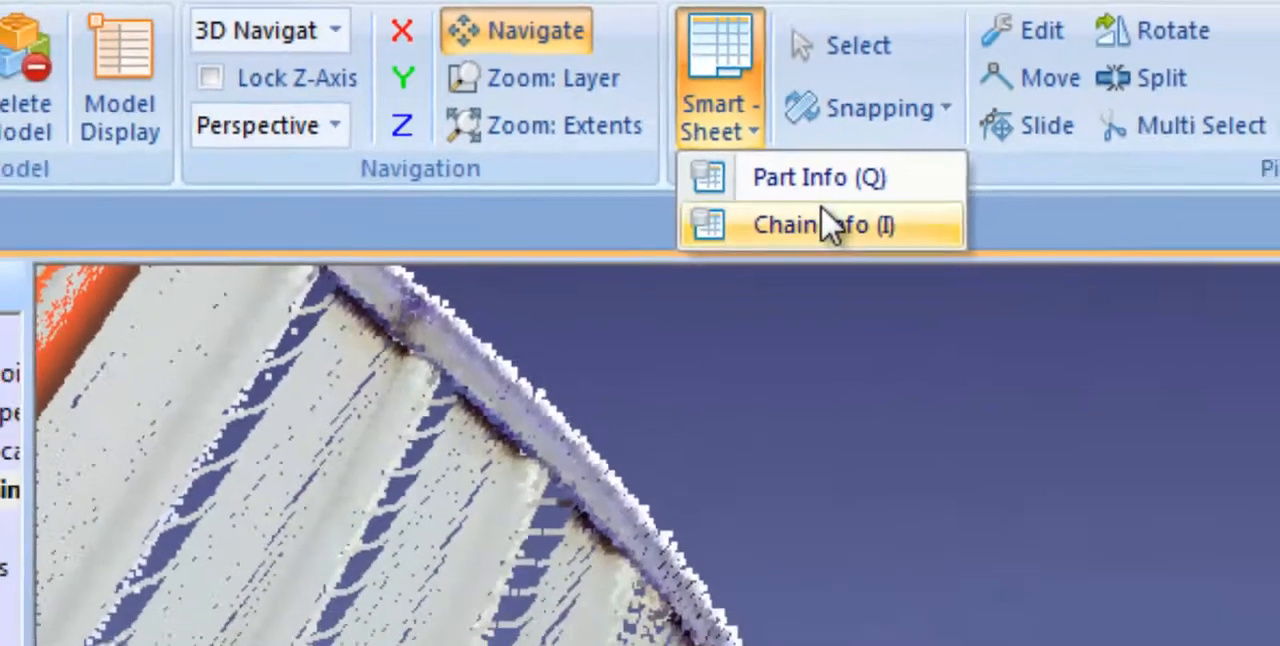
pyautogui.click(820, 224)
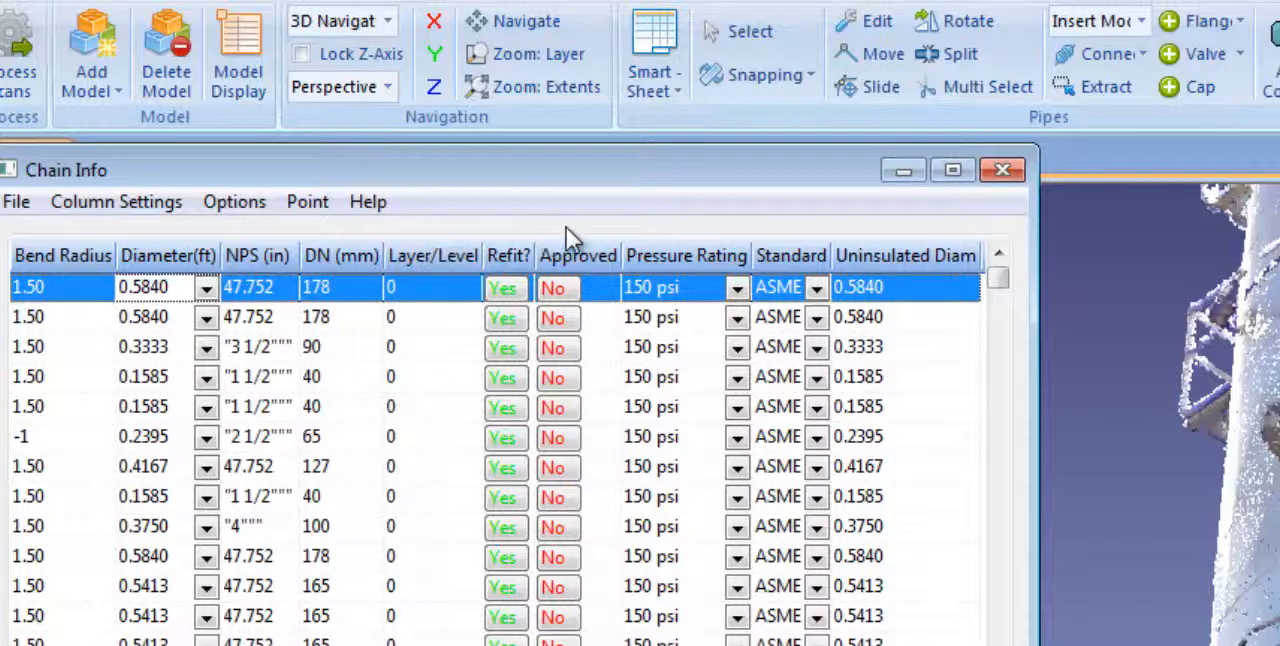
pyautogui.moveTo(670, 220)
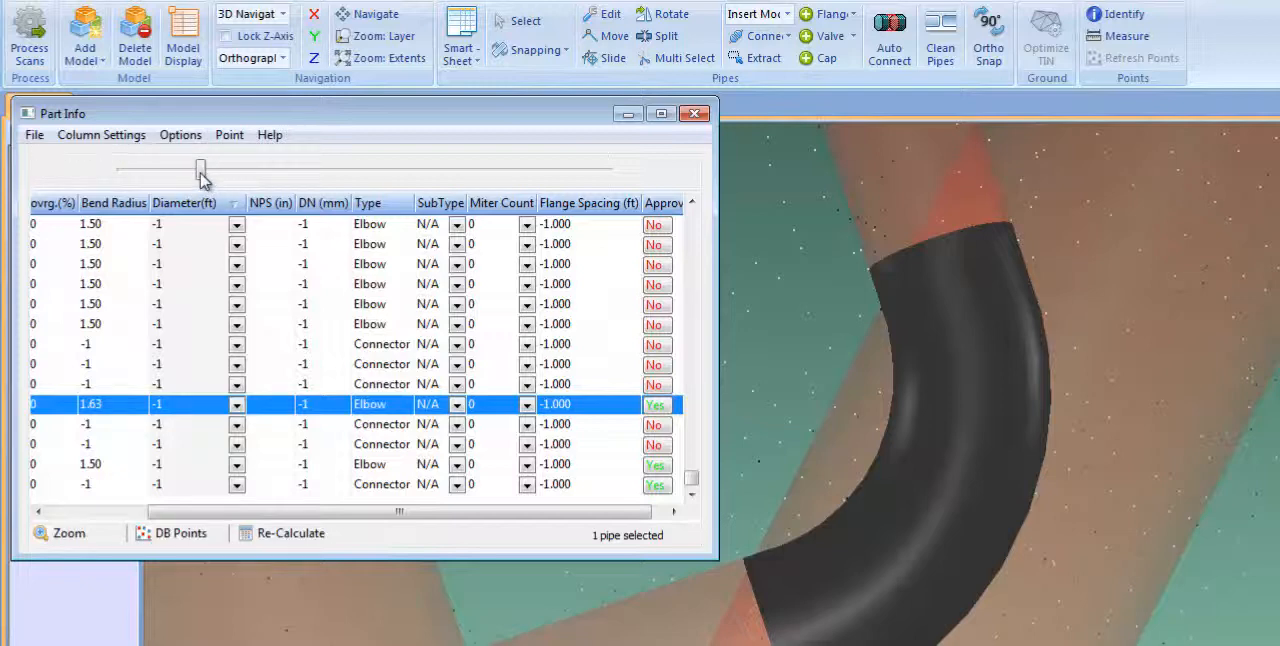
# Step: Slide the elbow's bend radius to 1.30 and close the Part Info sheet
pyautogui.moveTo(200, 170); pyautogui.dragTo(248, 170)
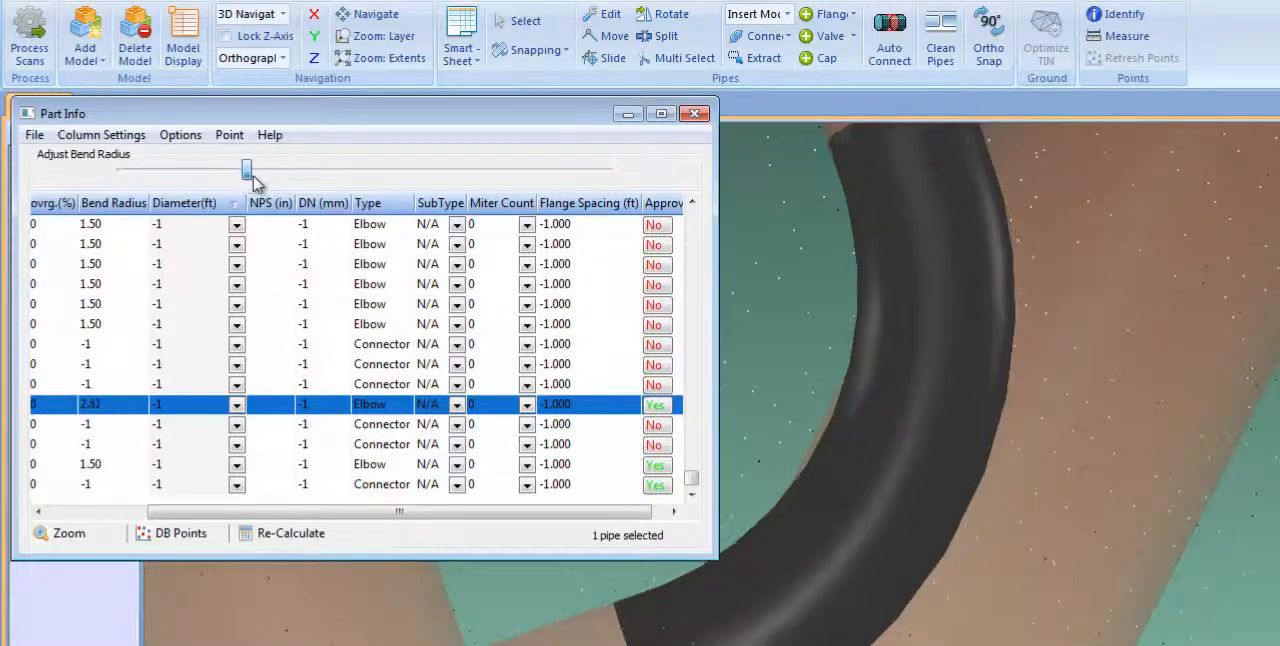
pyautogui.moveTo(248, 170); pyautogui.dragTo(284, 170)
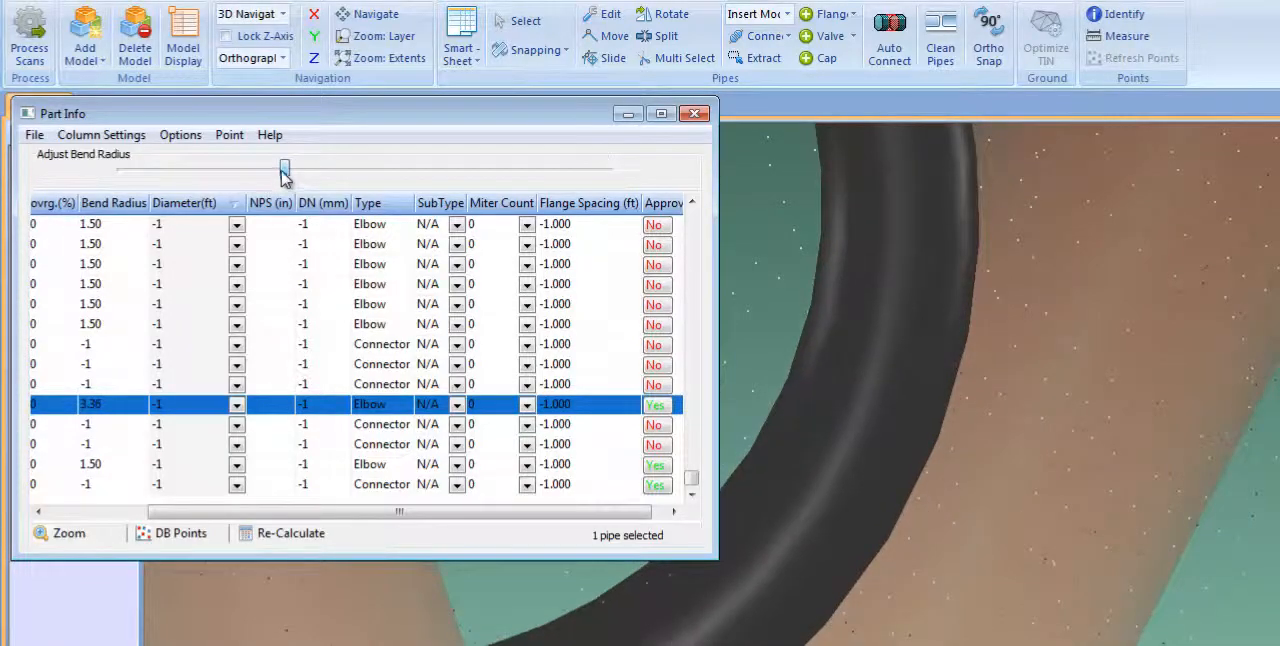
pyautogui.click(696, 112)
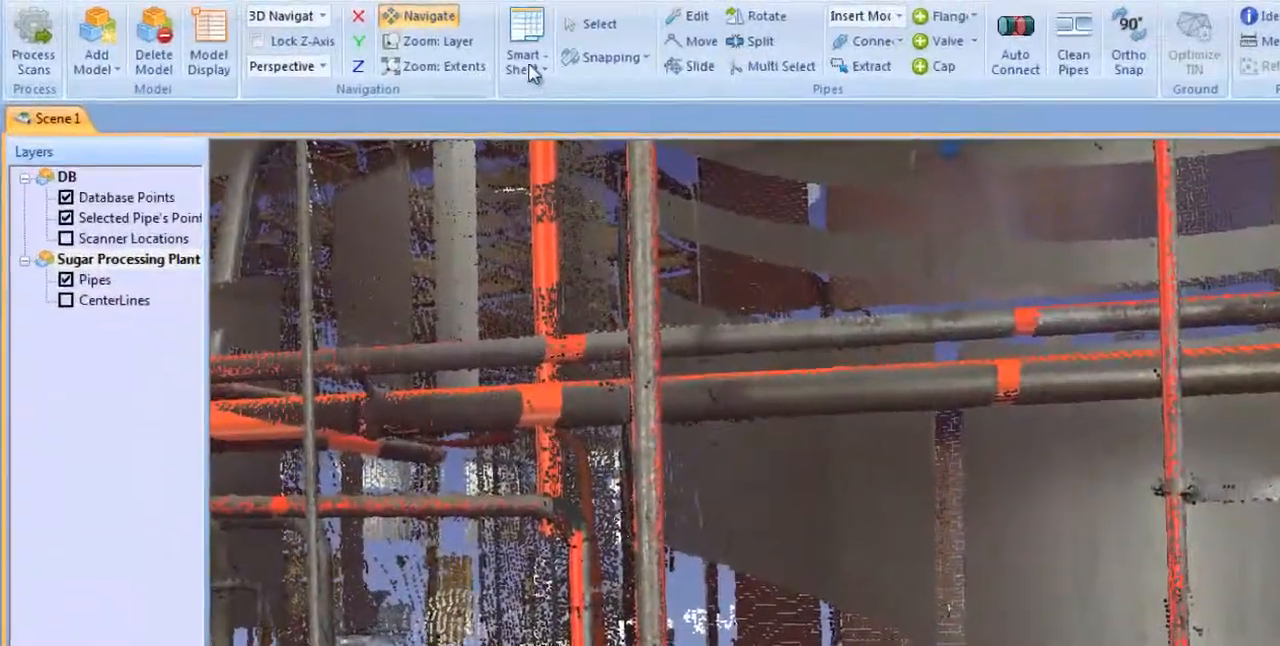
# Step: Show the Chain Info sheet again from the Smart Sheet choices
pyautogui.click(524, 42)
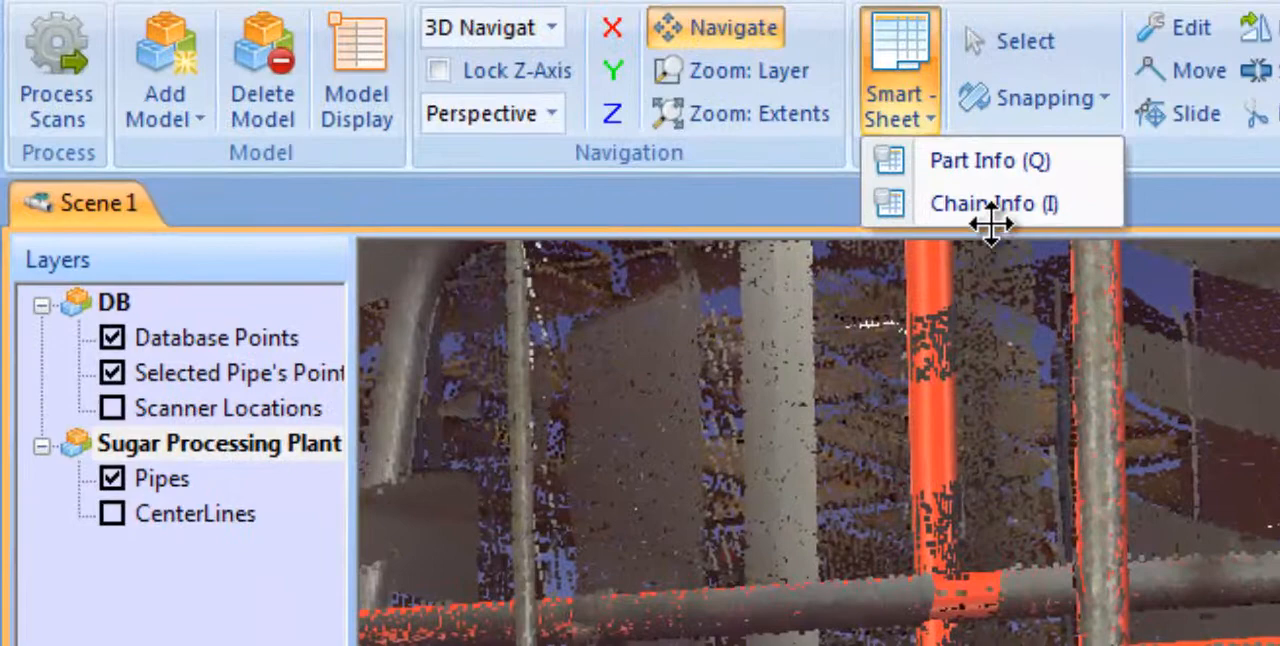
pyautogui.click(992, 204)
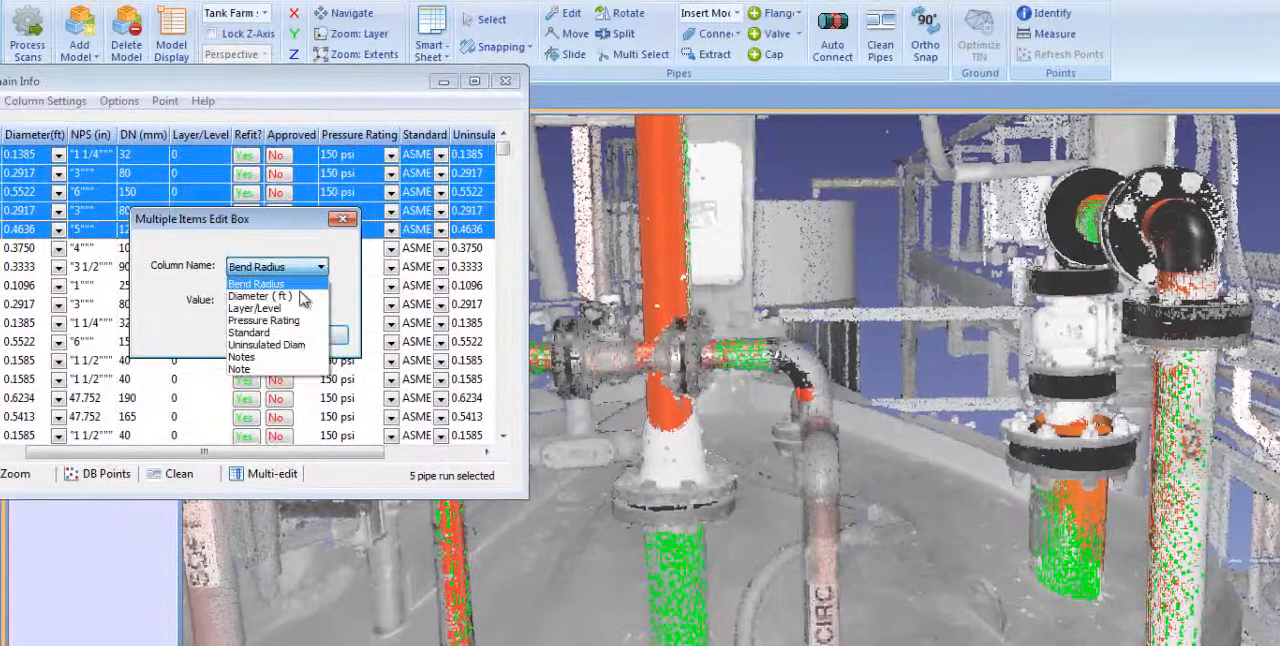
# Step: Set Pressure Rating as the edit column and choose the new psi value for the five runs
pyautogui.click(264, 320)
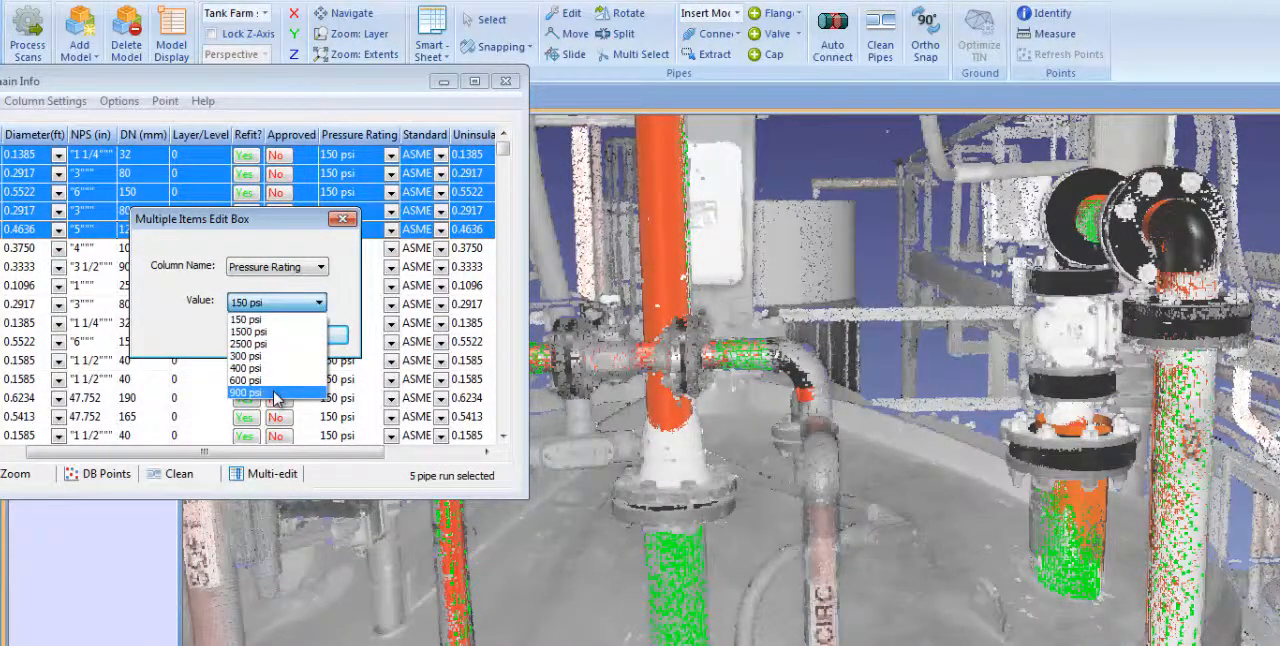
pyautogui.click(246, 392)
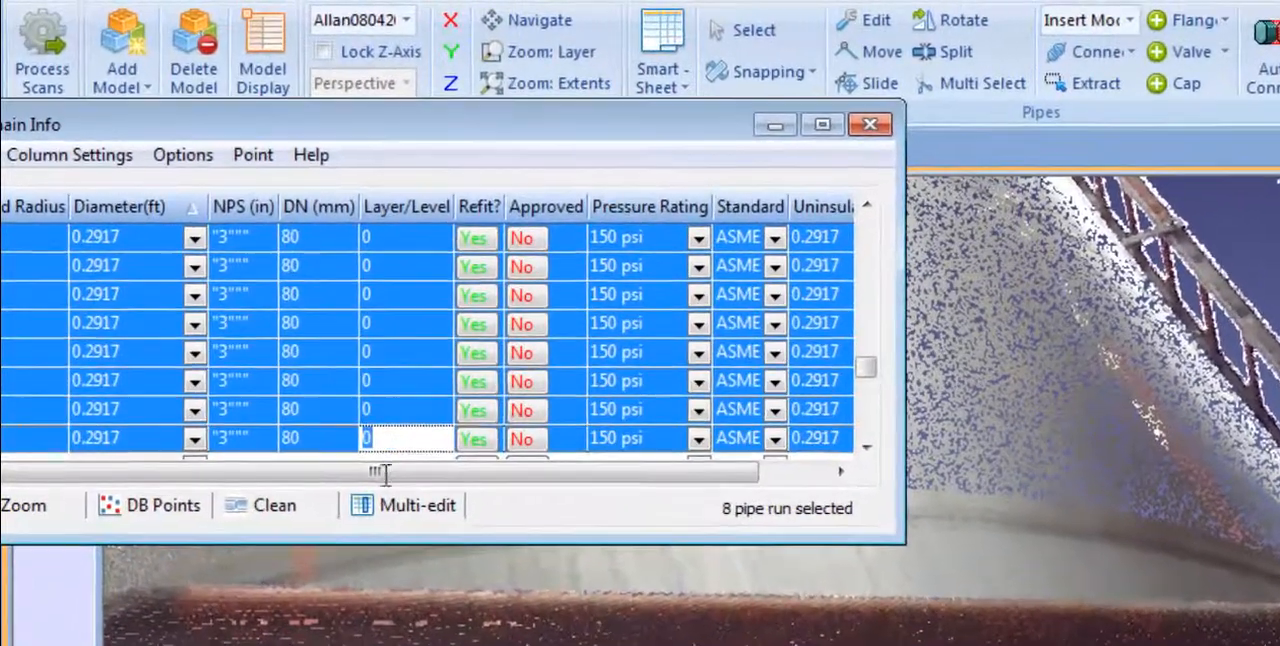
# Step: Multi-edit the eight selected runs to Layer/Level value Naptha
pyautogui.click(404, 504)
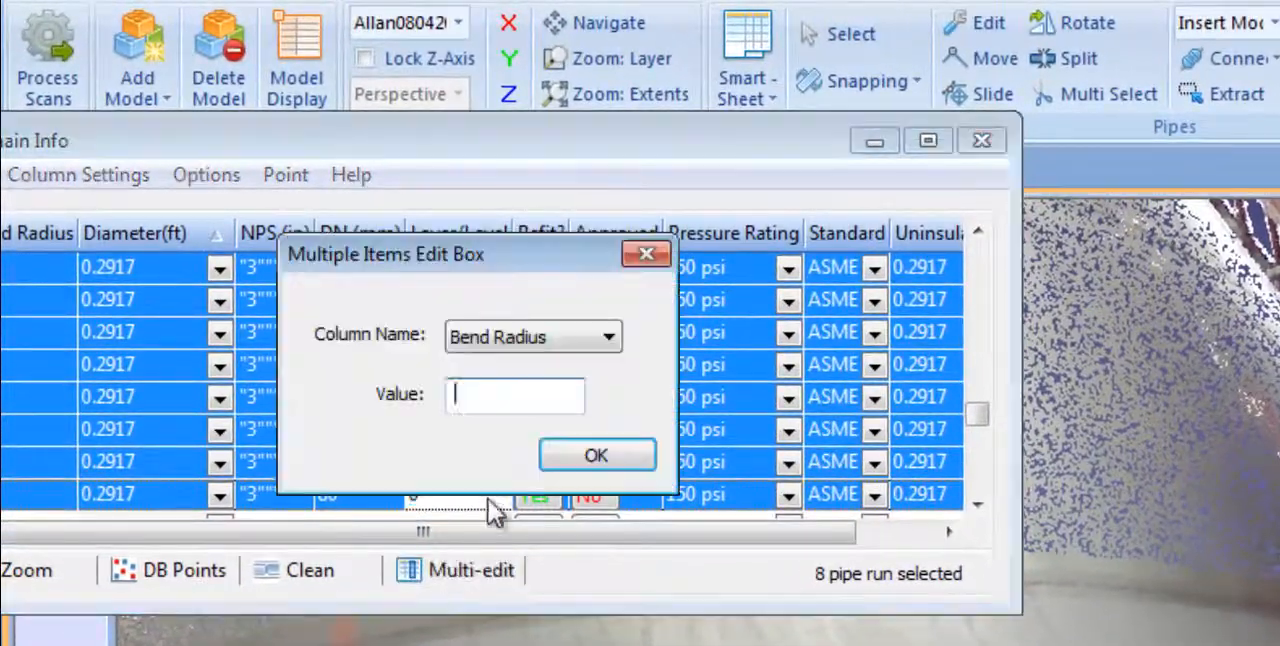
pyautogui.click(532, 336)
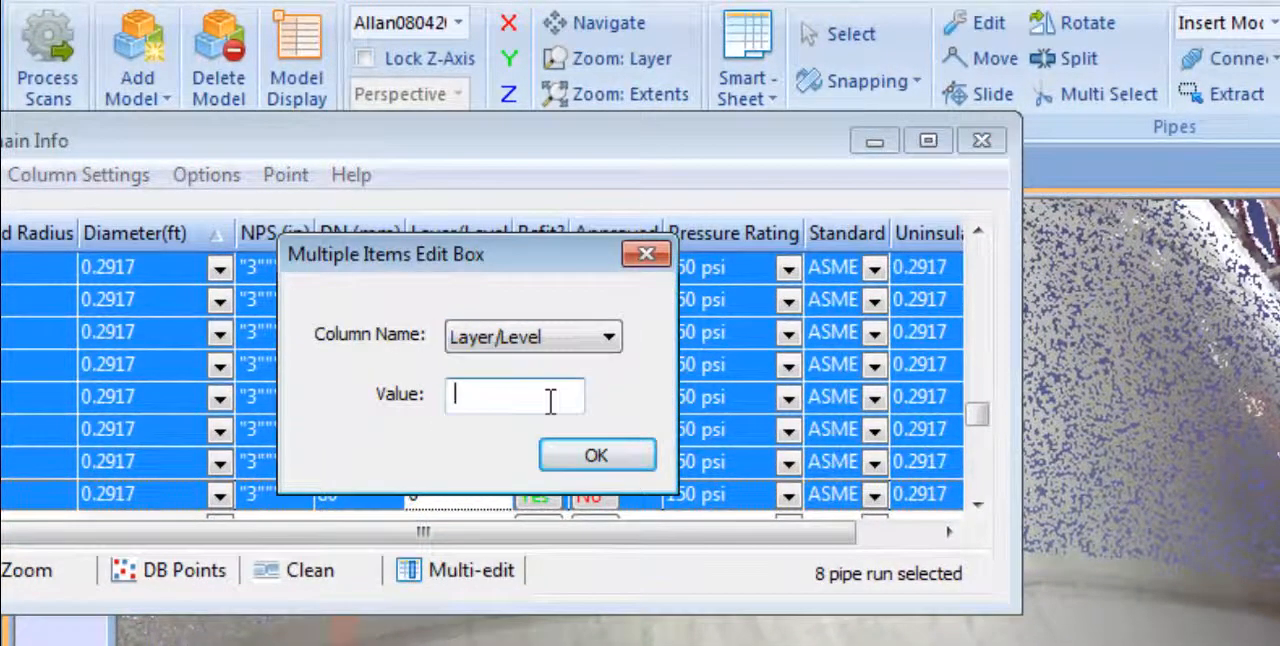
pyautogui.write('Naptha')
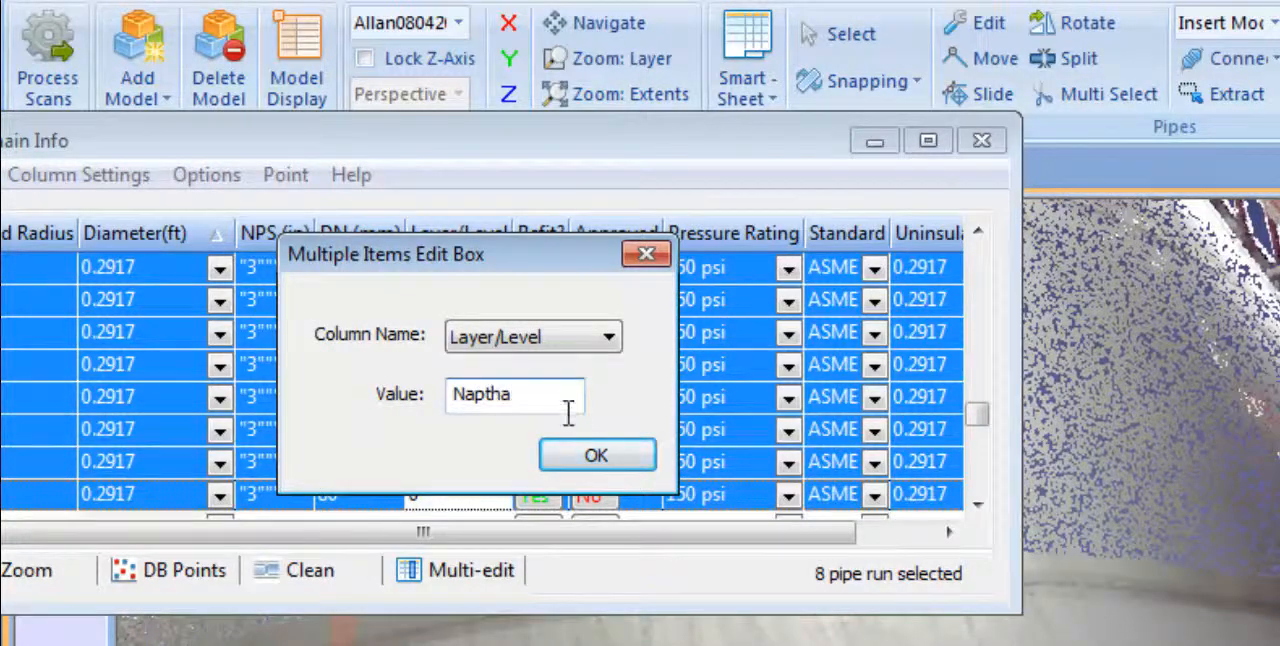
pyautogui.click(596, 456)
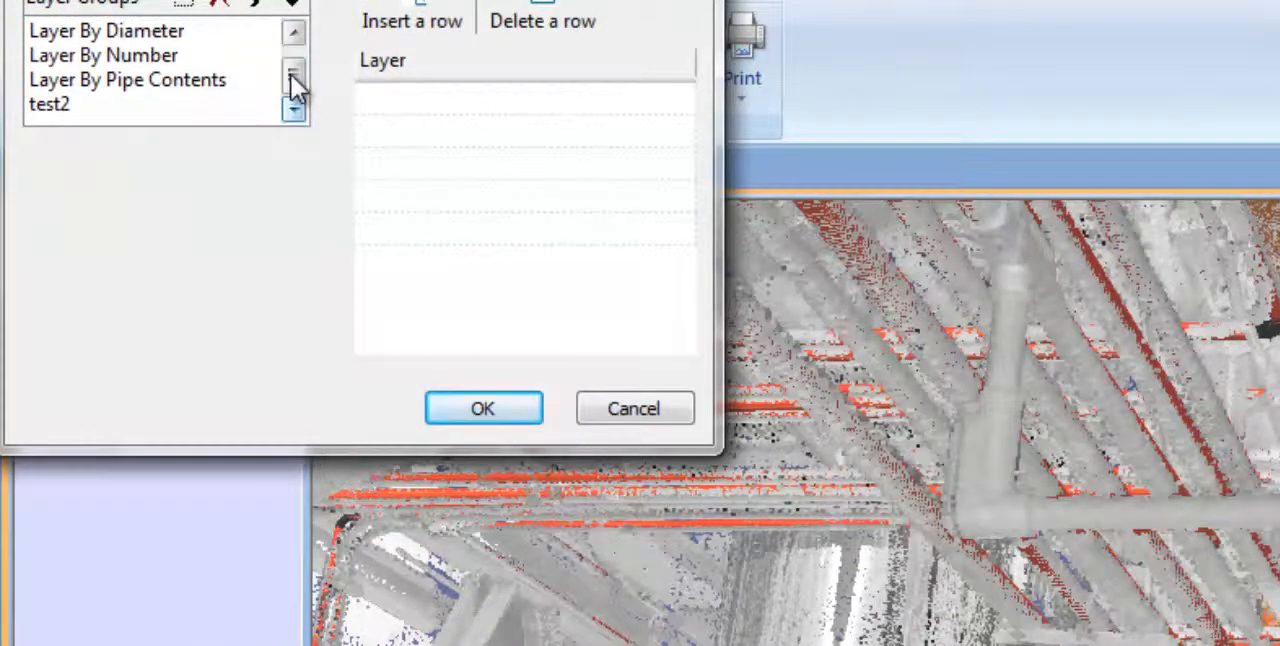
# Step: Browse the layer lists of the Layer By Diameter and Layer By Number groups
pyautogui.click(106, 56)
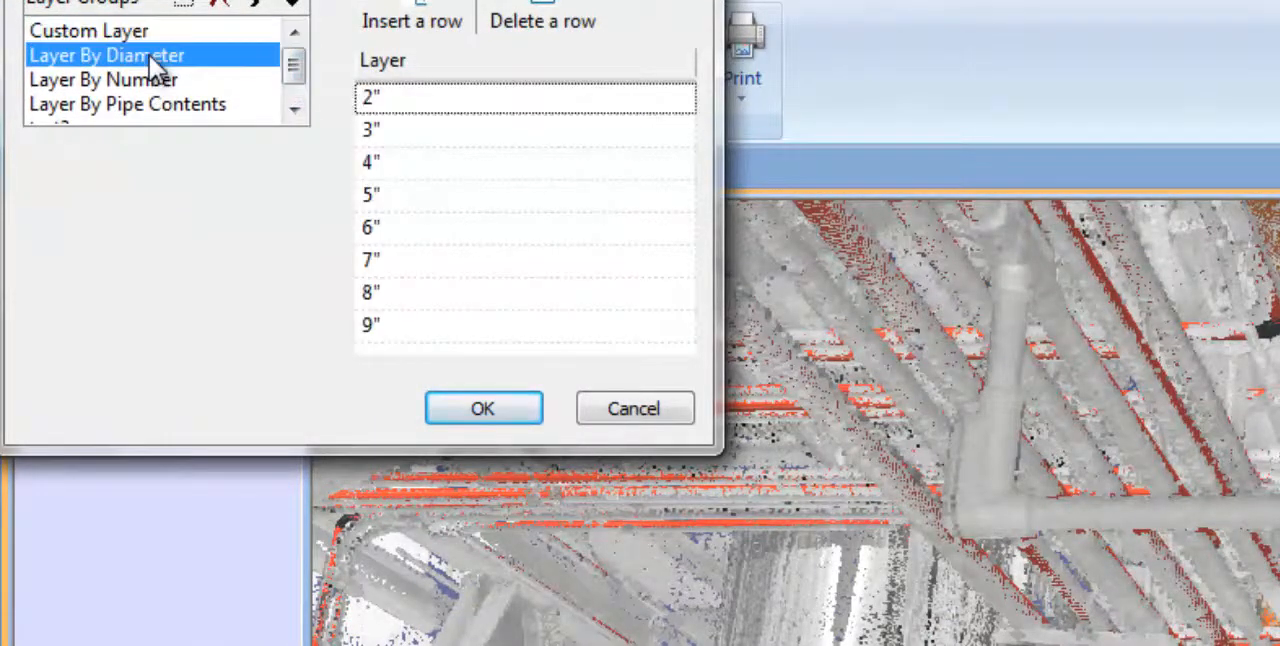
pyautogui.click(104, 80)
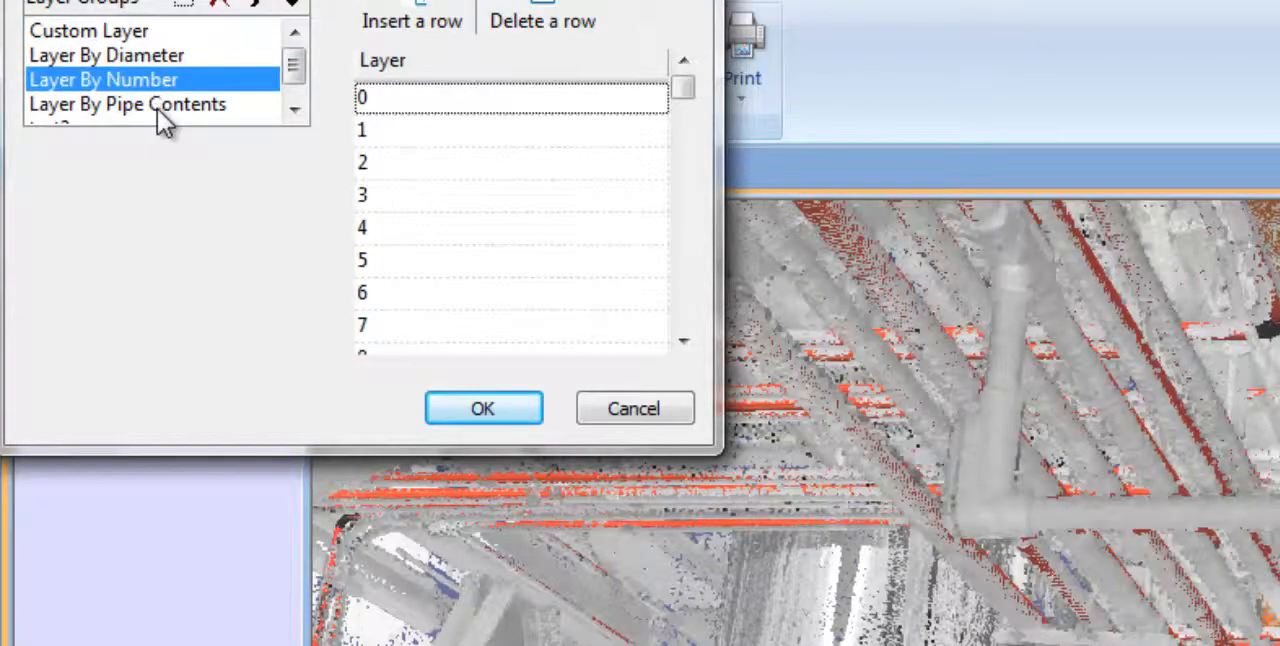
pyautogui.click(484, 408)
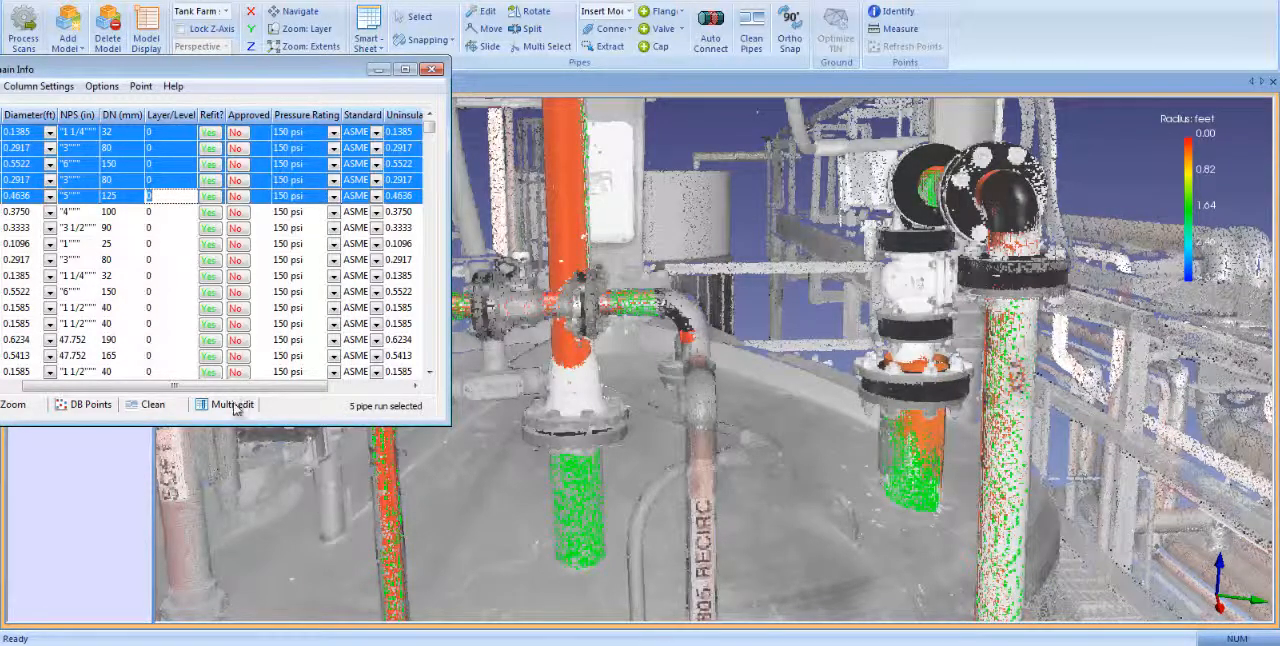
# Step: Multi-edit the five selected runs with Pressure Rating chosen as the column
pyautogui.click(232, 404)
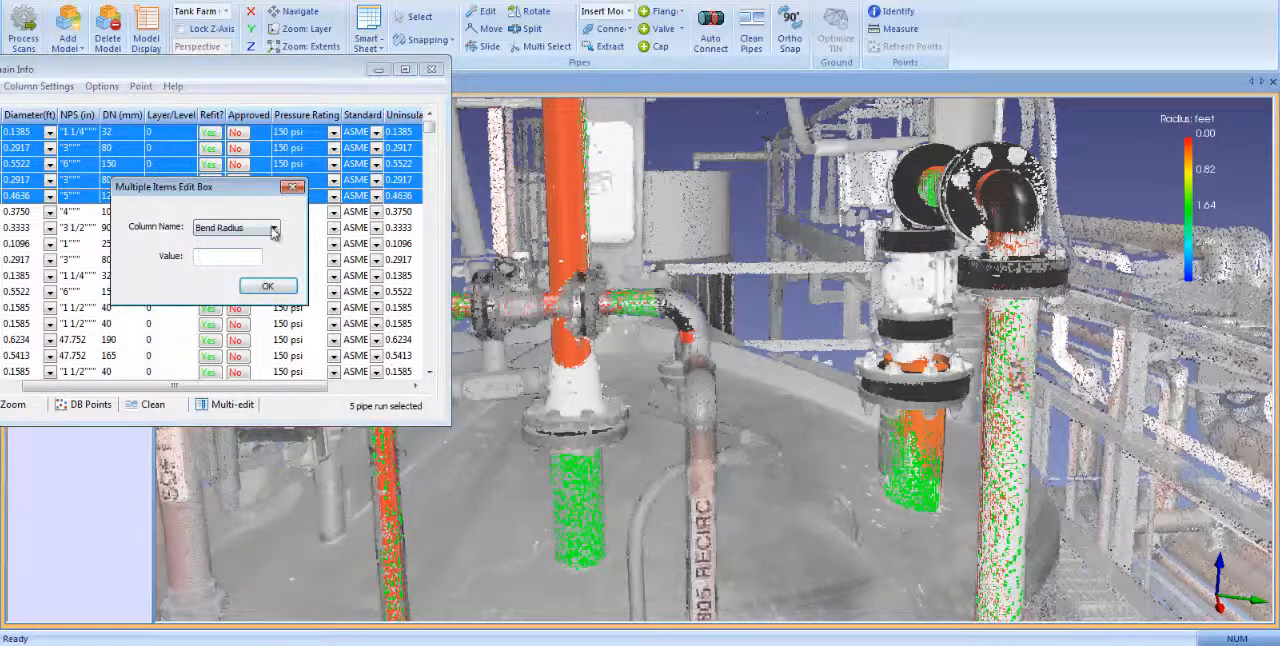
pyautogui.click(272, 228)
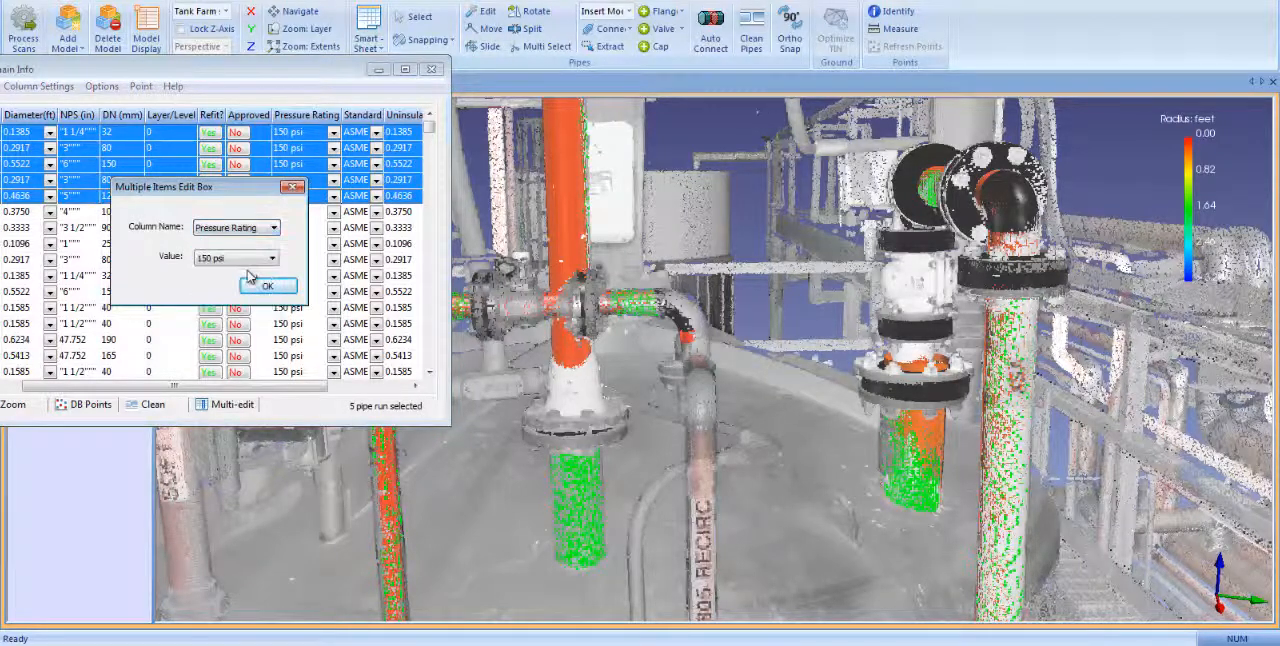